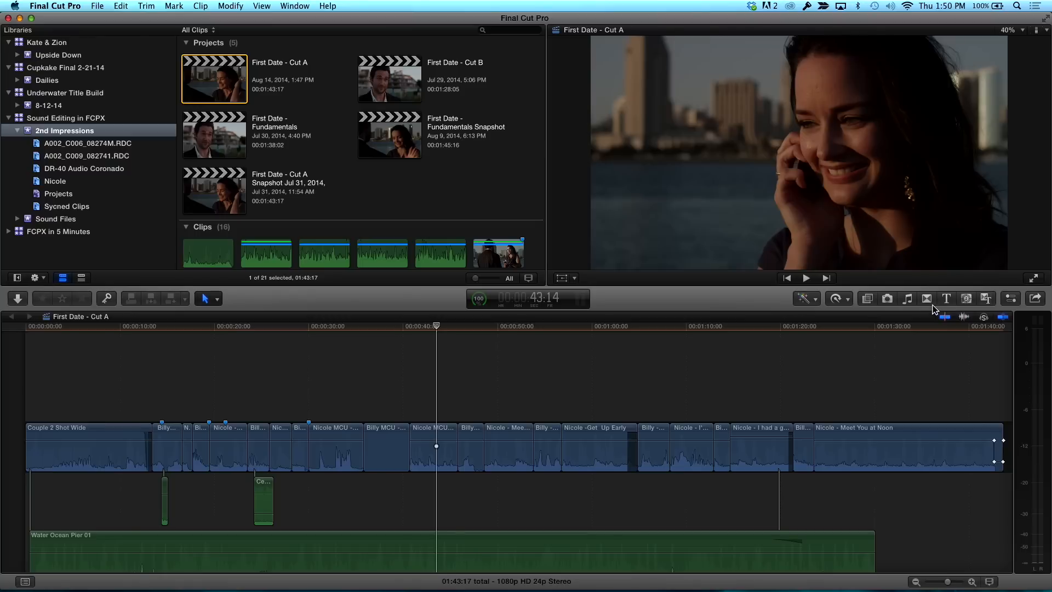
Browse the Dissolves transitions, preview Cross Dissolve, and pick an edit point between clips
click(927, 298)
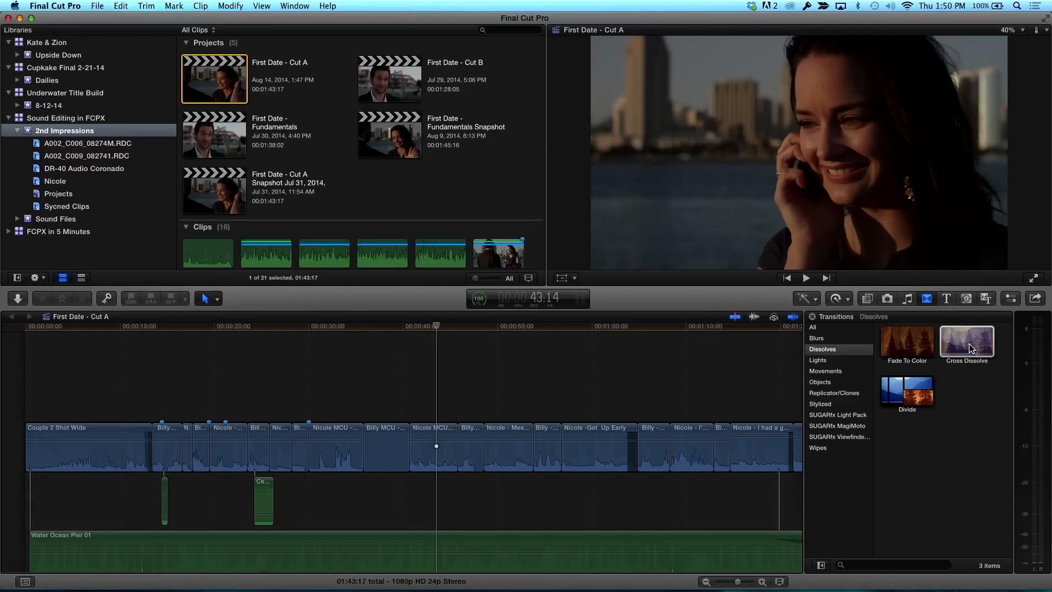
click(966, 341)
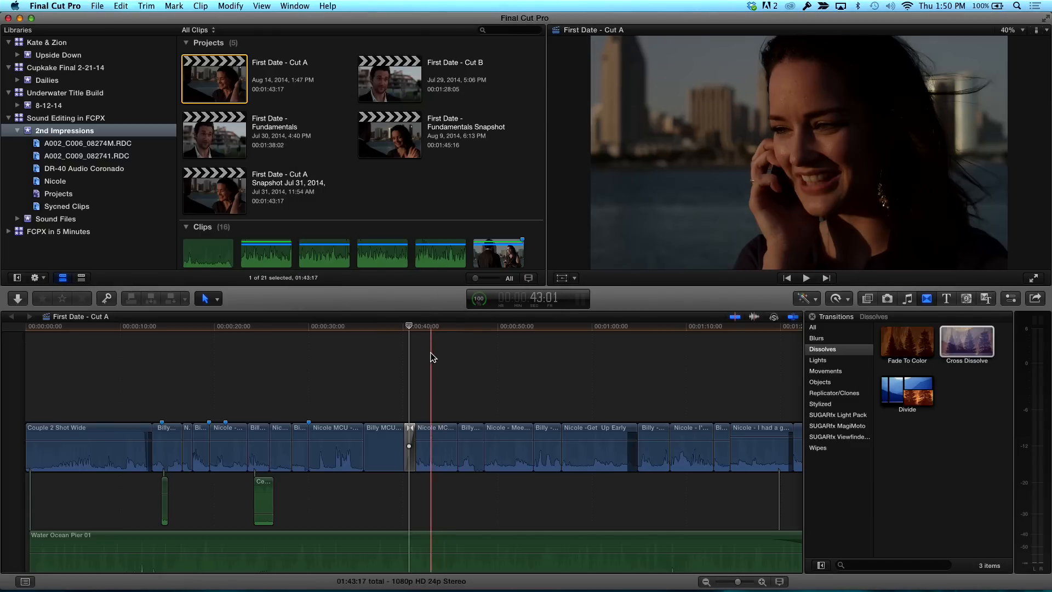
click(409, 447)
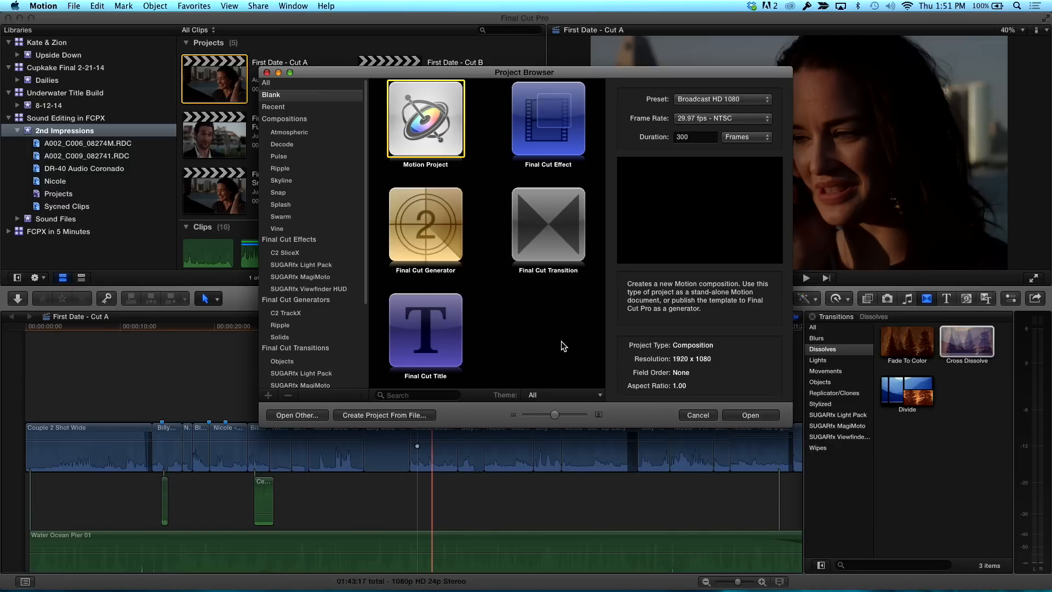
mouse_move(548, 224)
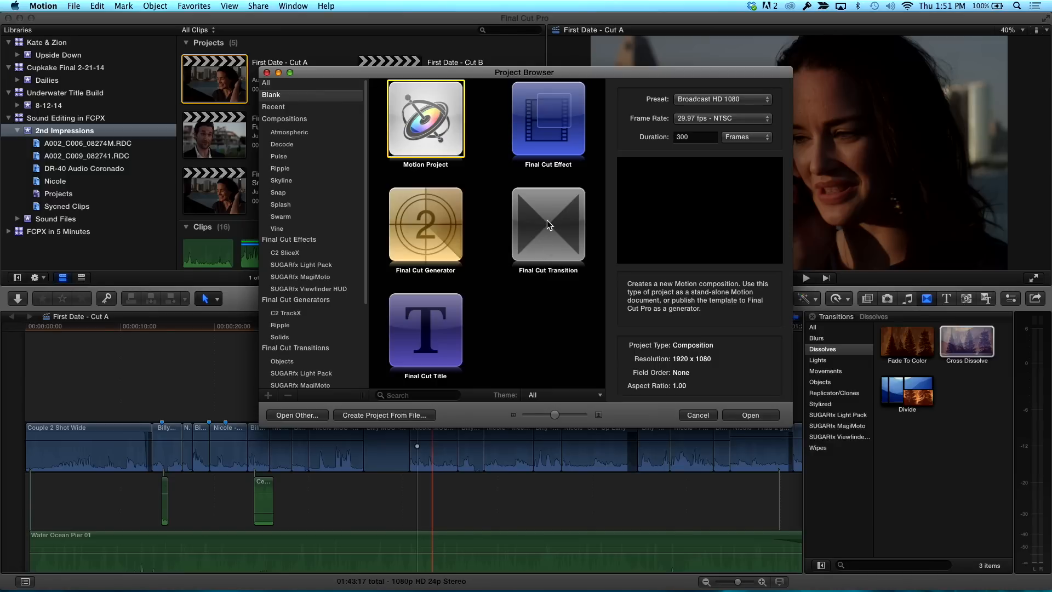
Create a Final Cut Transition project at 24 fps with a 12-frame duration
click(547, 224)
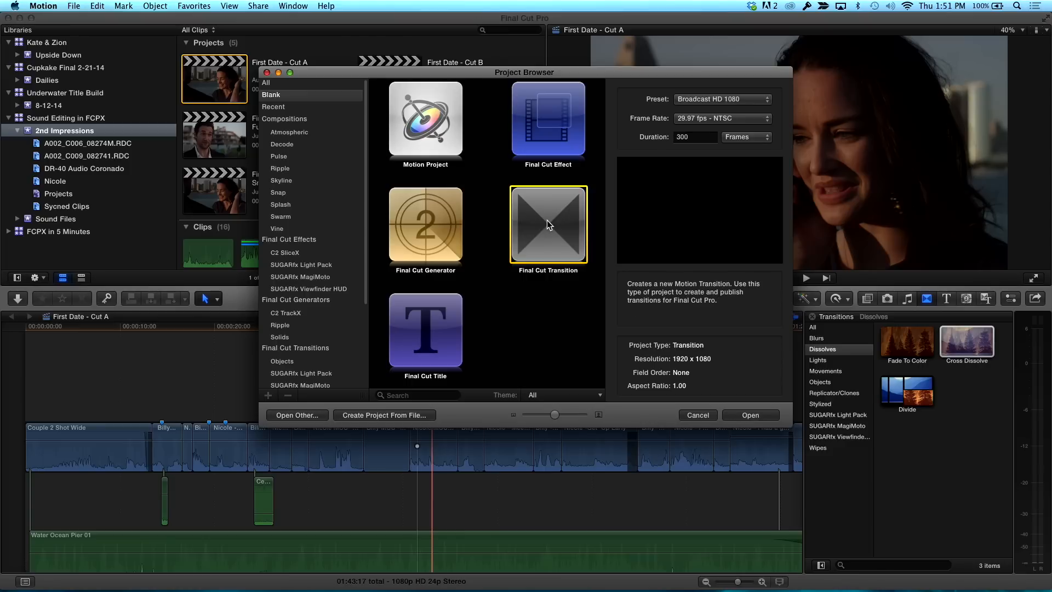
mouse_move(750, 108)
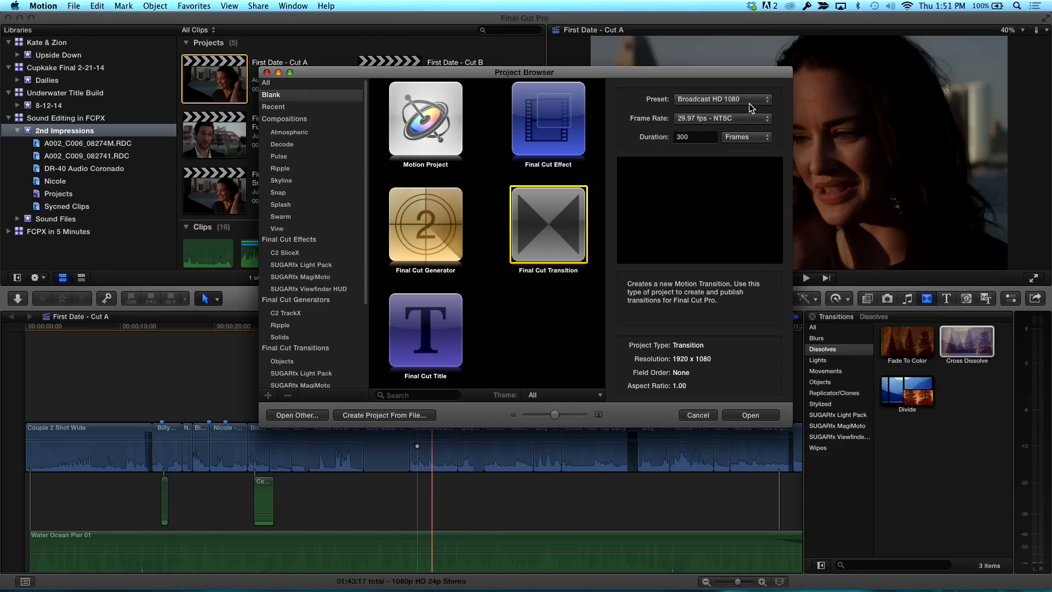
click(722, 98)
text(12)
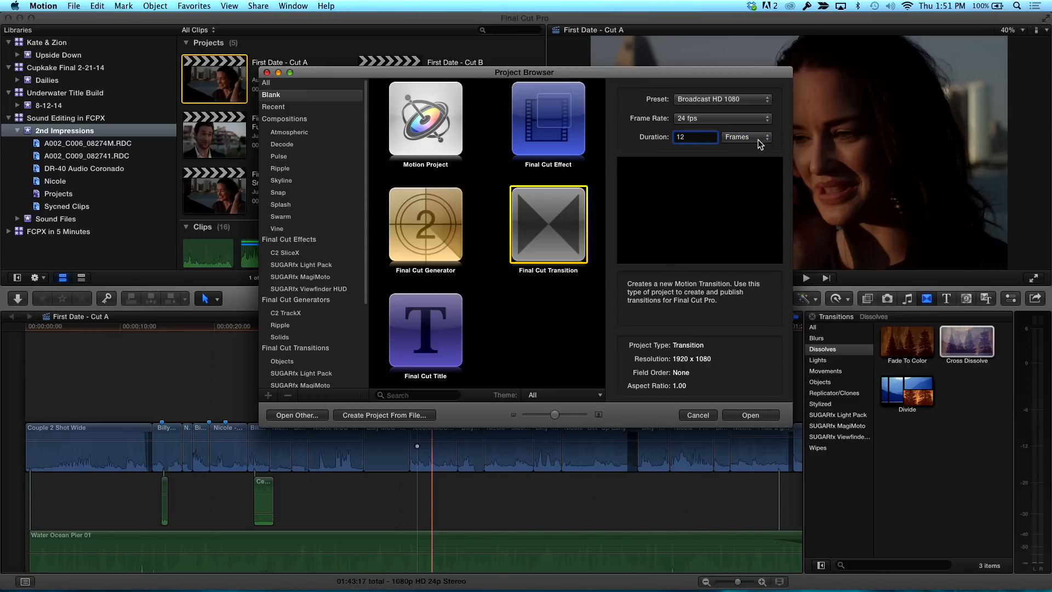
click(766, 137)
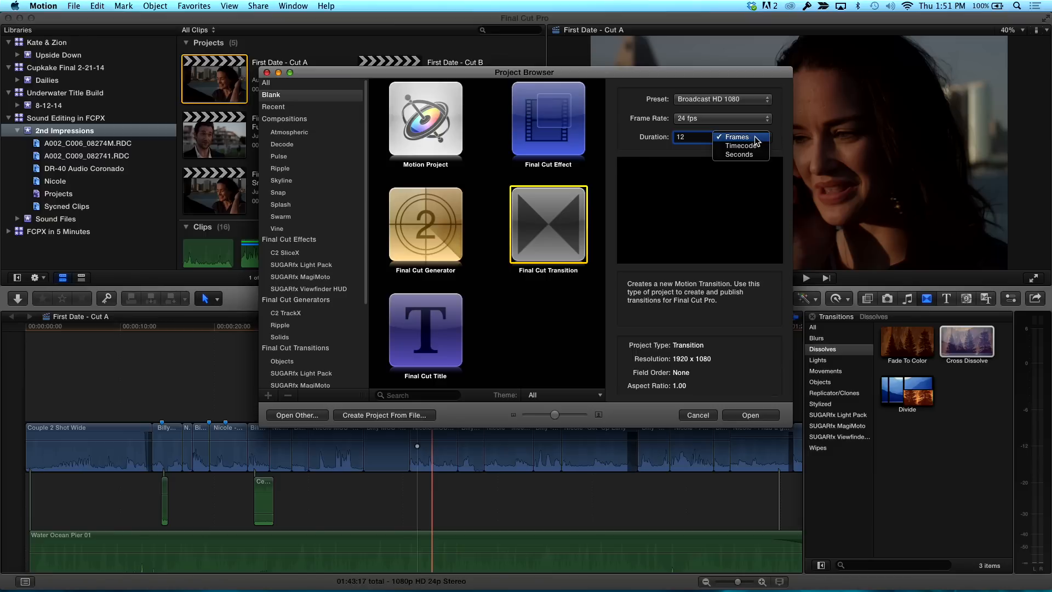
click(736, 136)
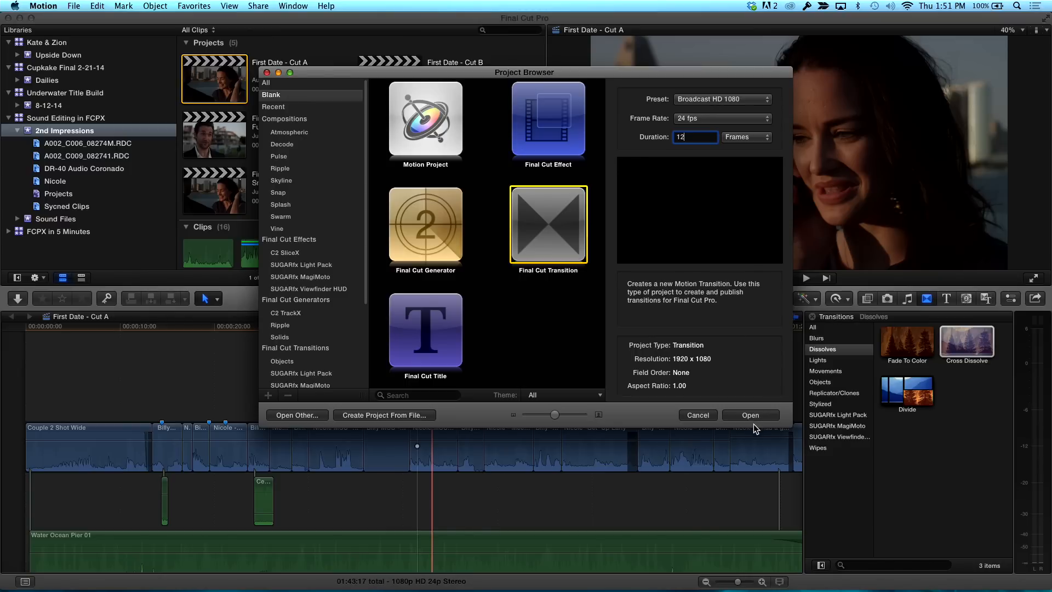
click(749, 415)
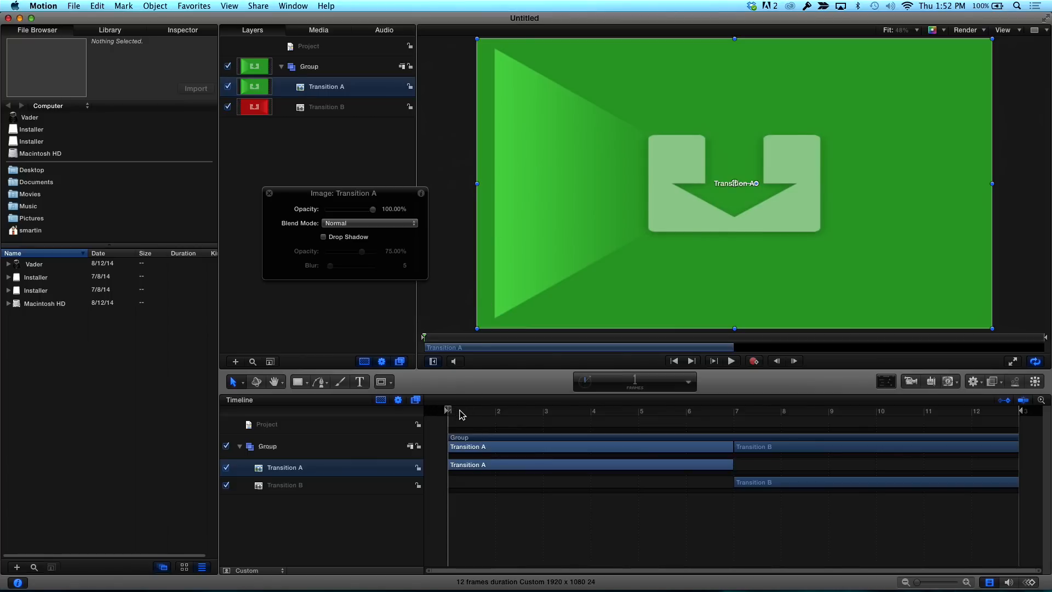
mouse_move(484, 416)
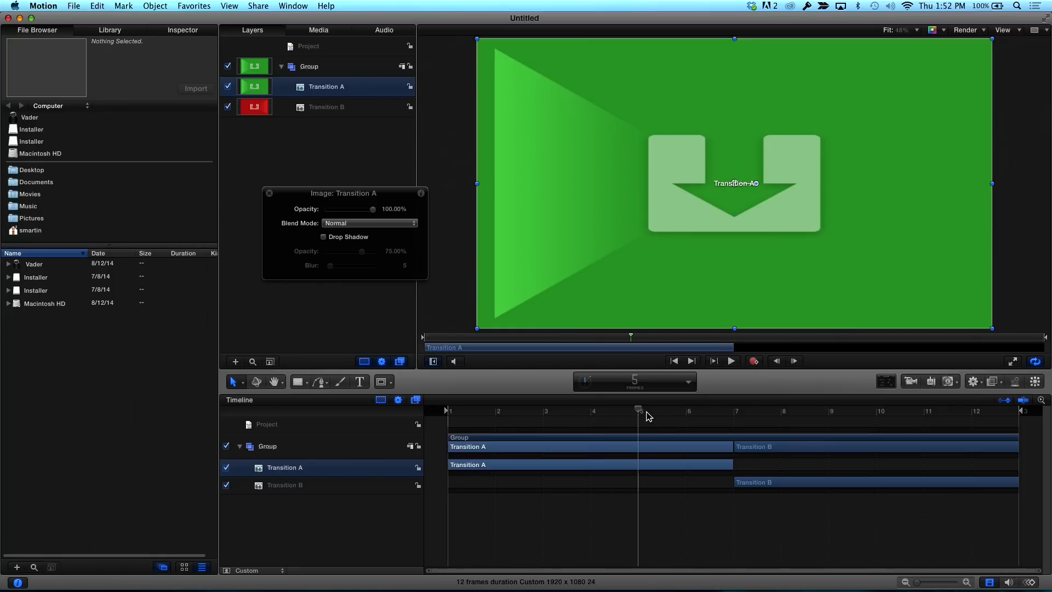
mouse_move(648, 418)
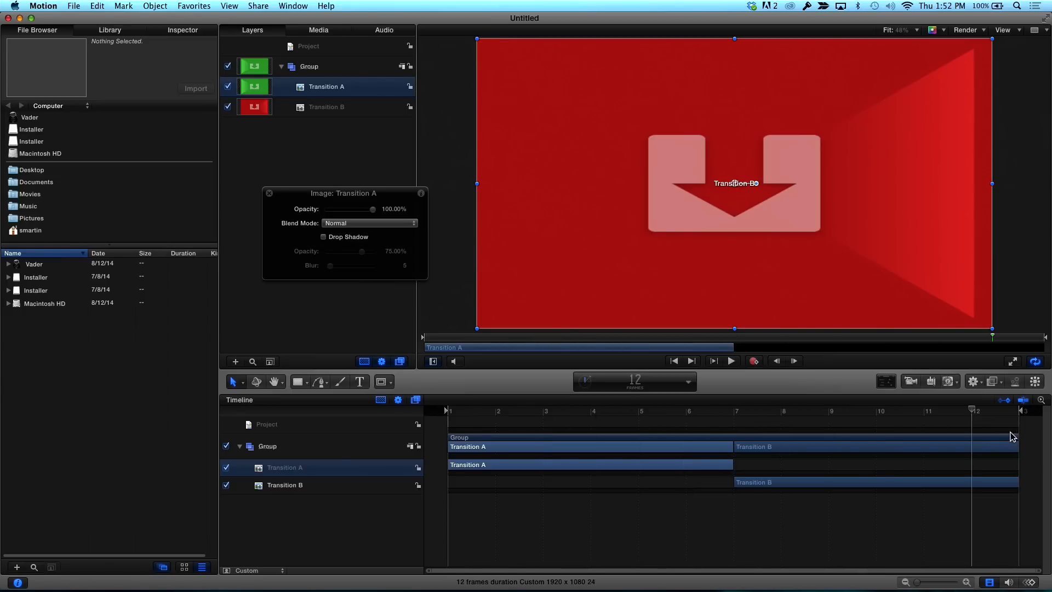
Extend the Transition A bar so it covers all 12 frames of the timeline
click(685, 411)
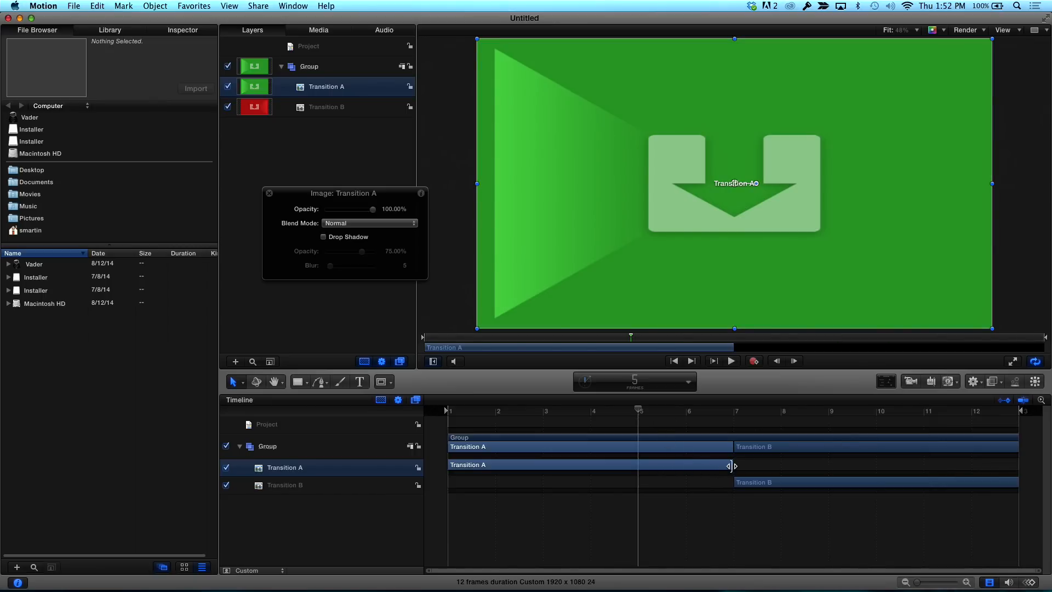
drag(730, 465, 999, 465)
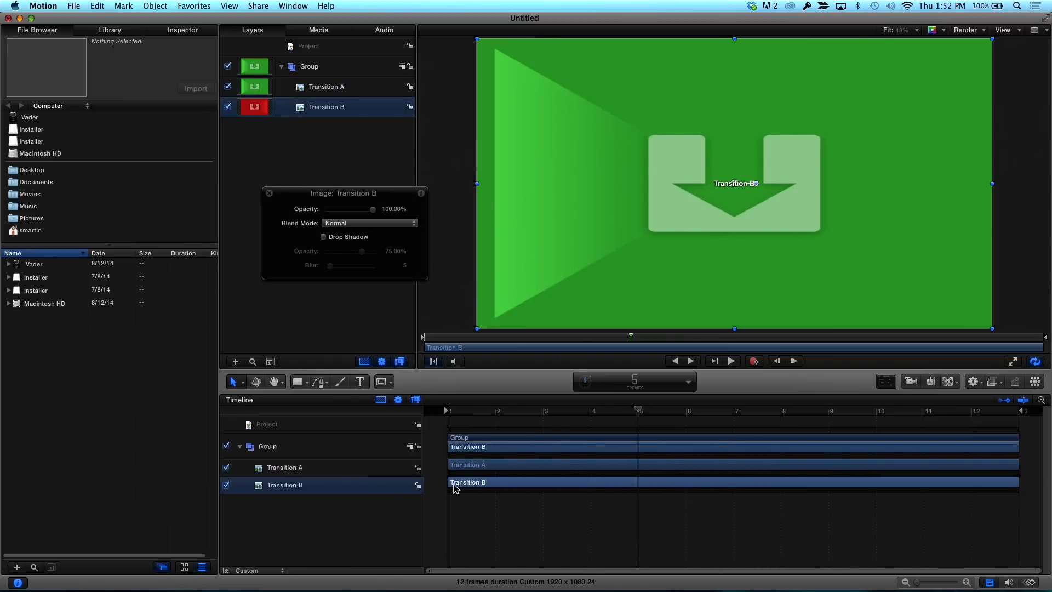
mouse_move(607, 403)
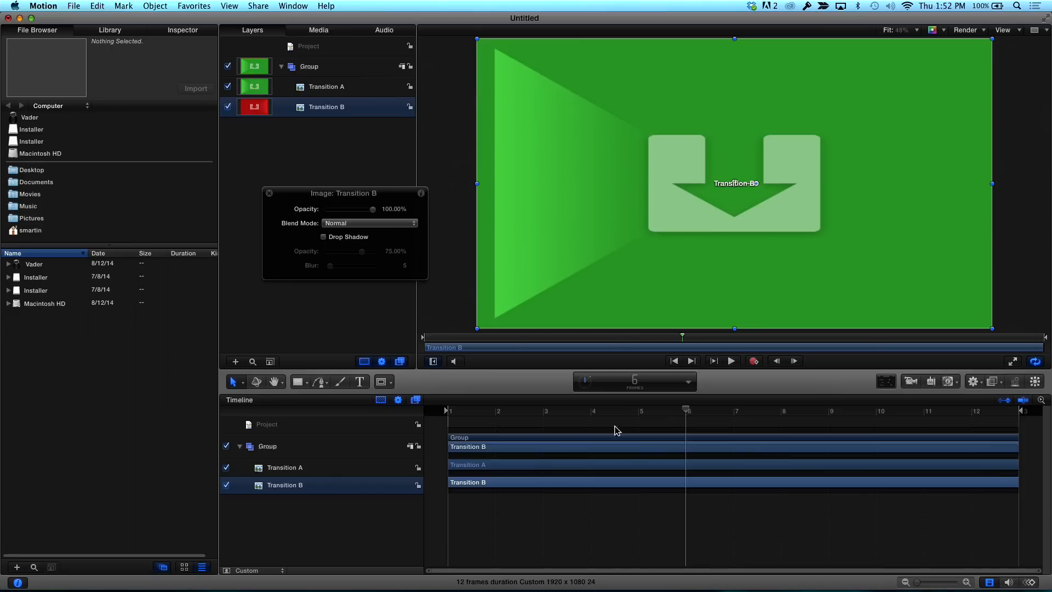
mouse_move(115, 35)
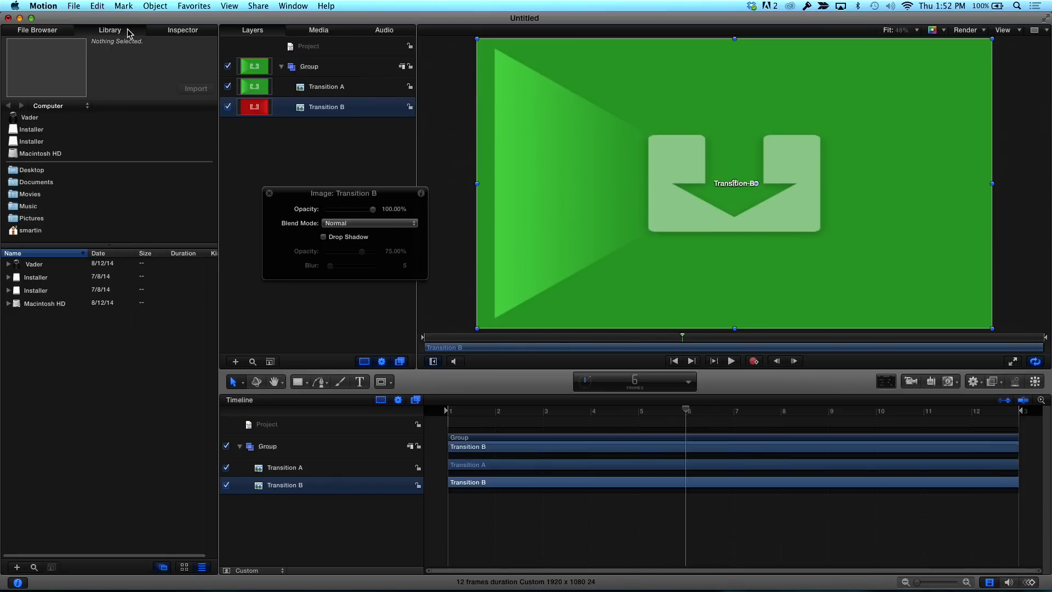
Apply the Fade In/Fade Out behaviour from Basic Motion onto Transition A
click(109, 30)
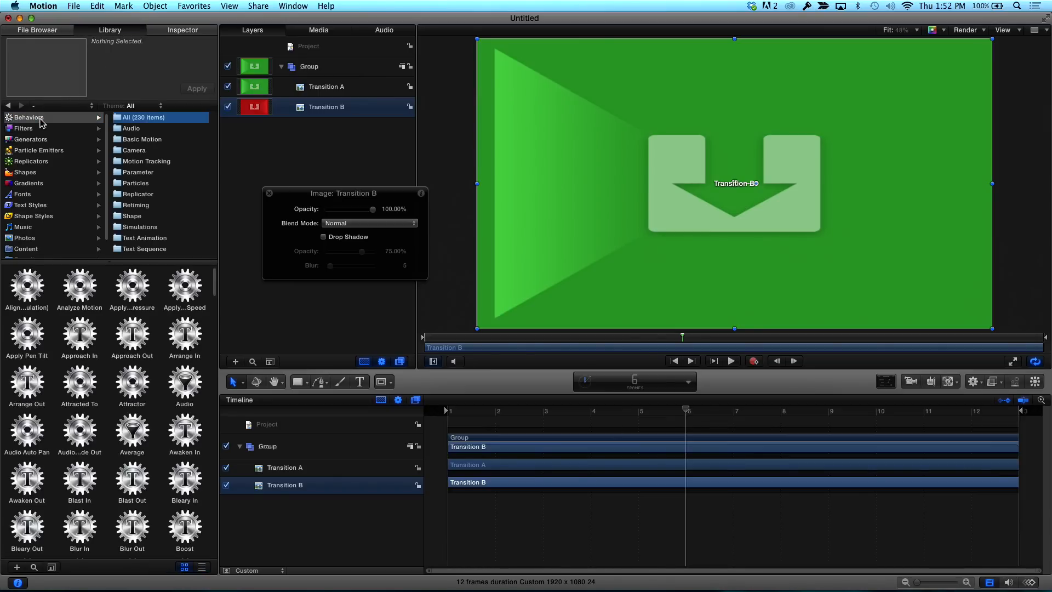
mouse_move(88, 136)
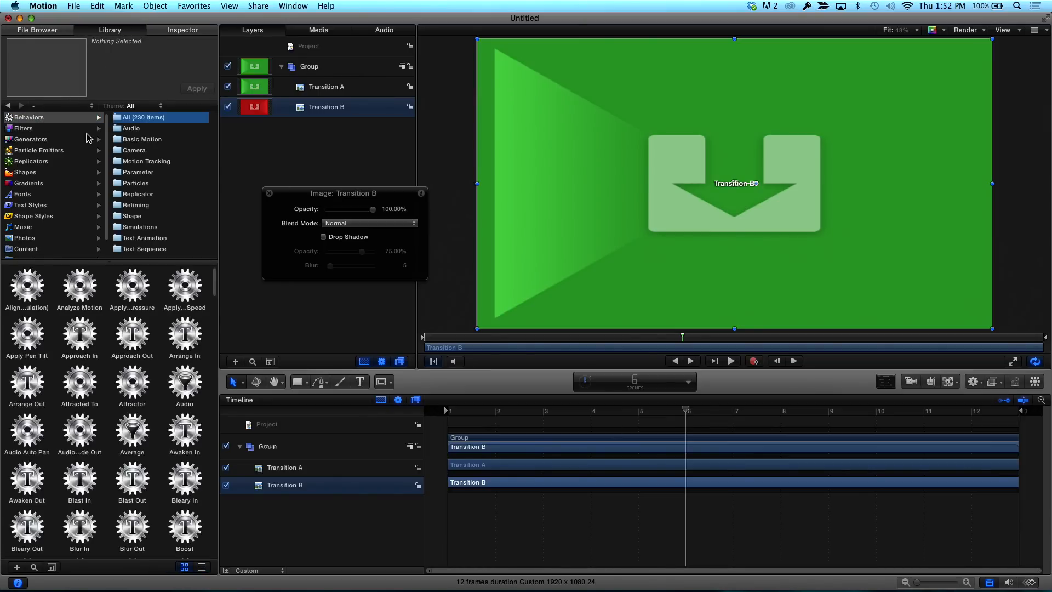
click(142, 139)
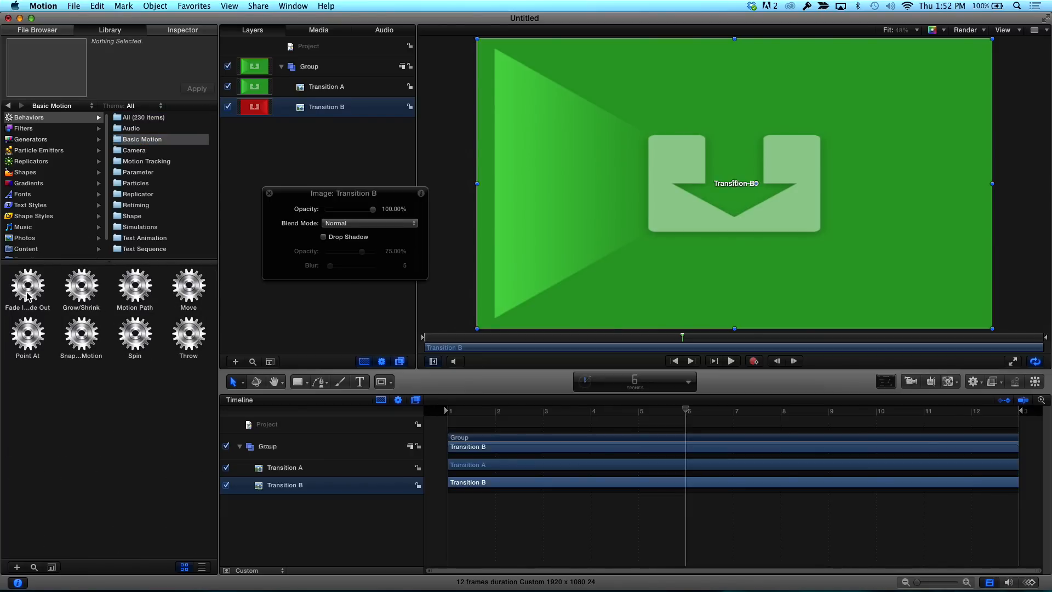
click(28, 285)
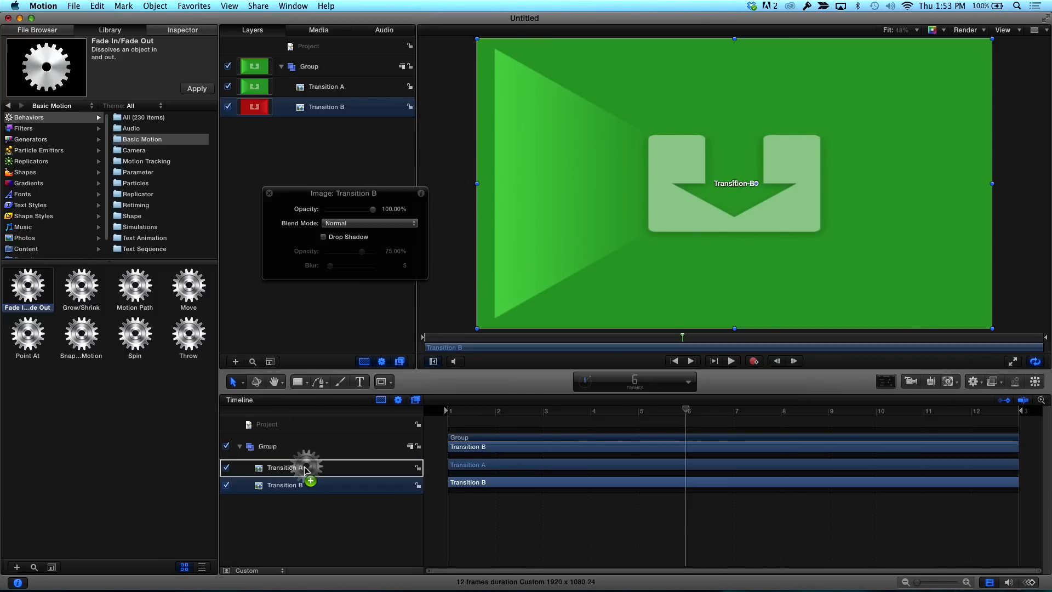
drag(28, 288, 284, 467)
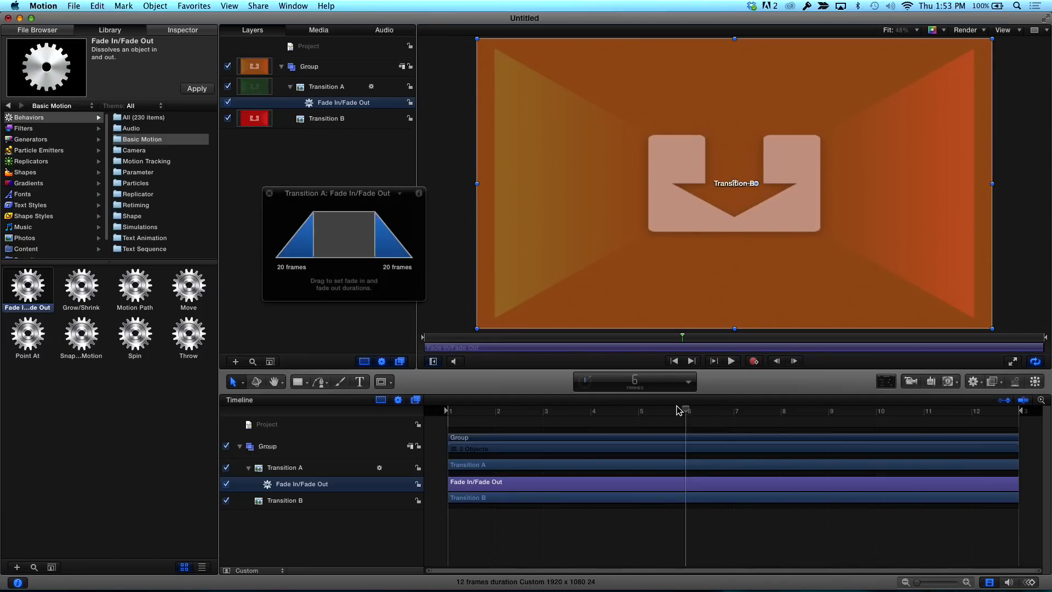
mouse_move(277, 256)
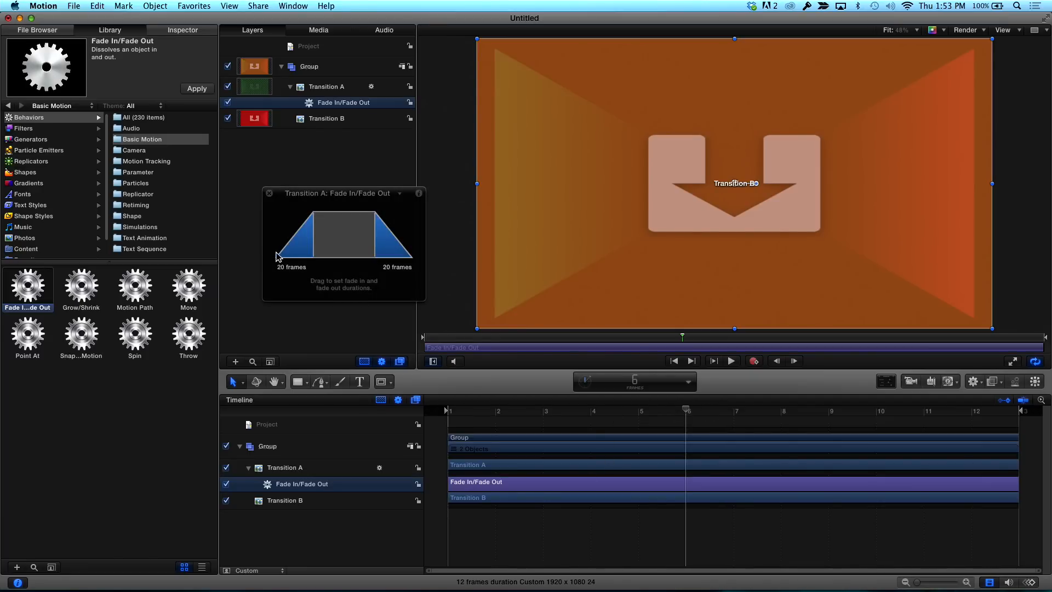
Set the fade-in to 0 frames and shorten the fade-out in the HUD
drag(279, 255, 262, 255)
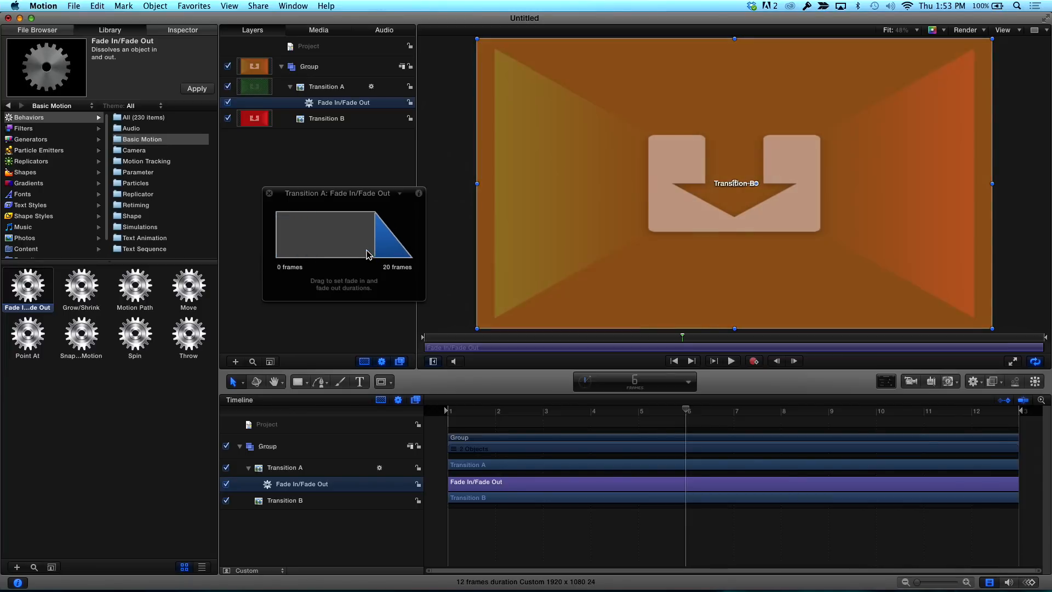
drag(402, 252, 379, 255)
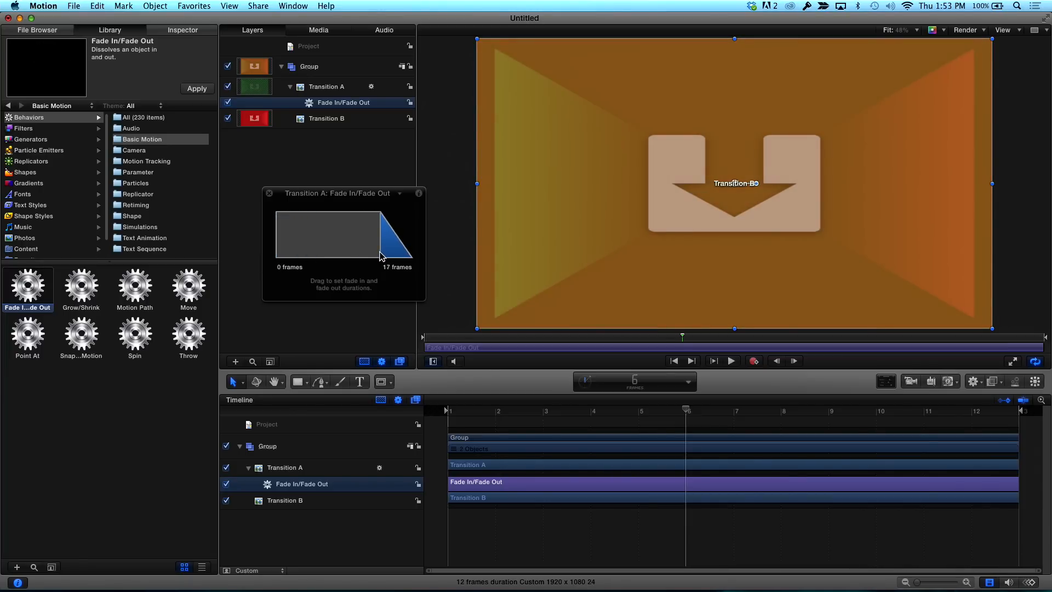
drag(379, 235, 389, 255)
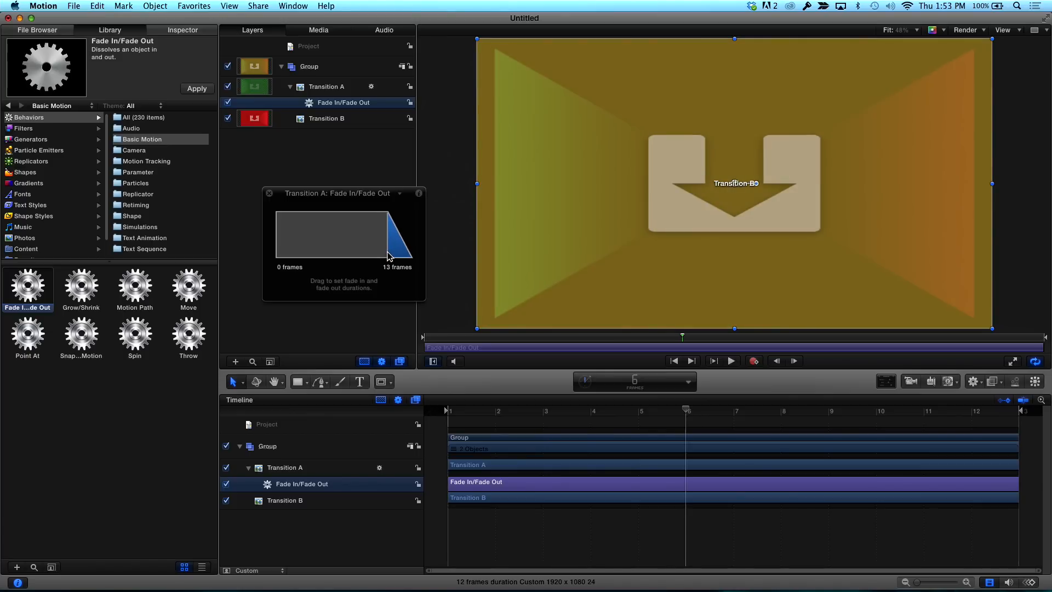
drag(392, 256, 385, 255)
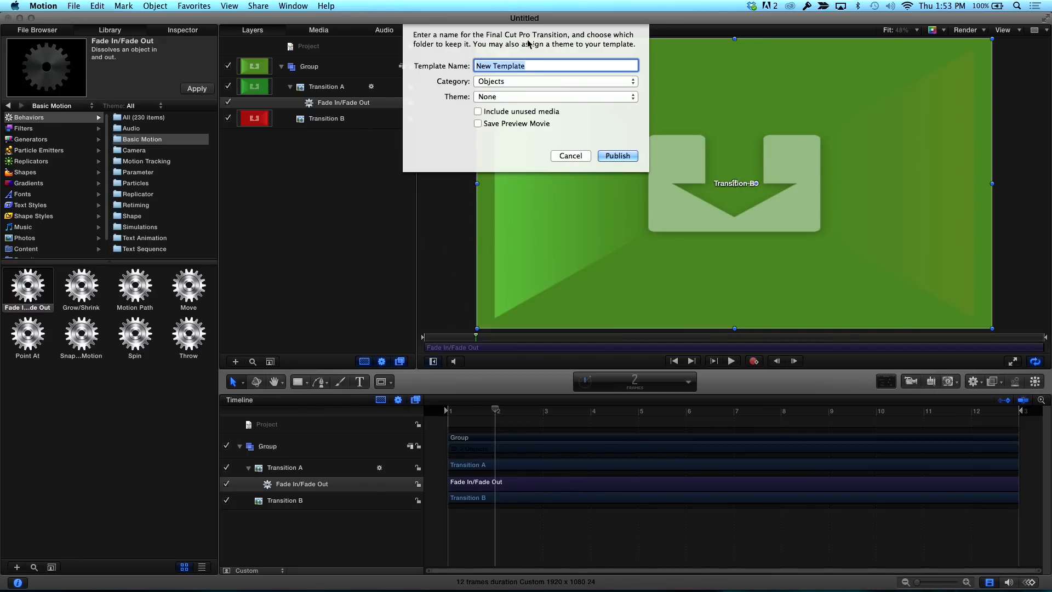
Publish the template as Cross Dissolve 12 in the rippdx category
text(Cross Dissolve 12)
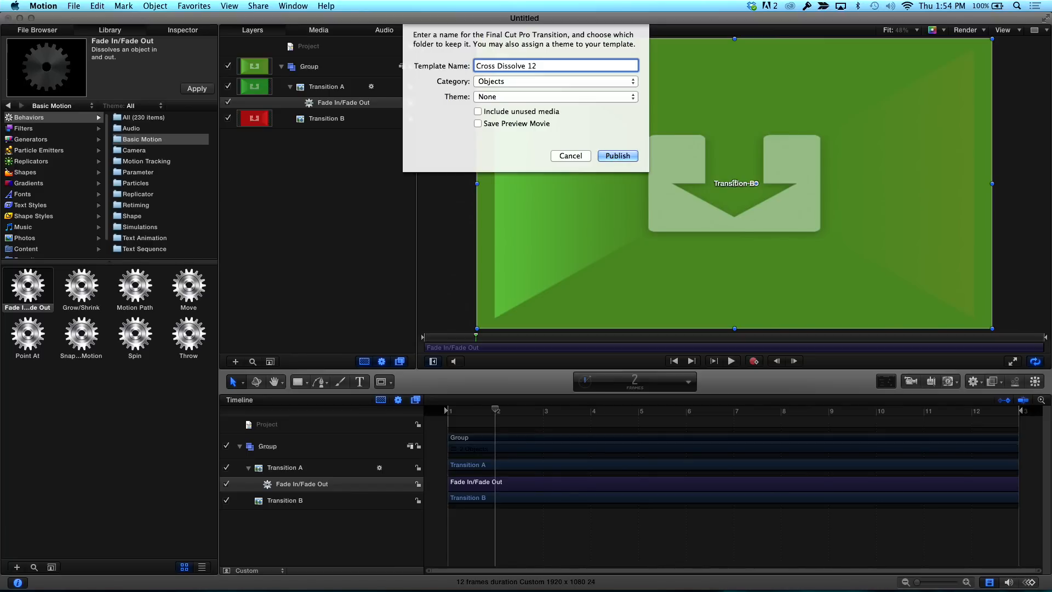
click(554, 81)
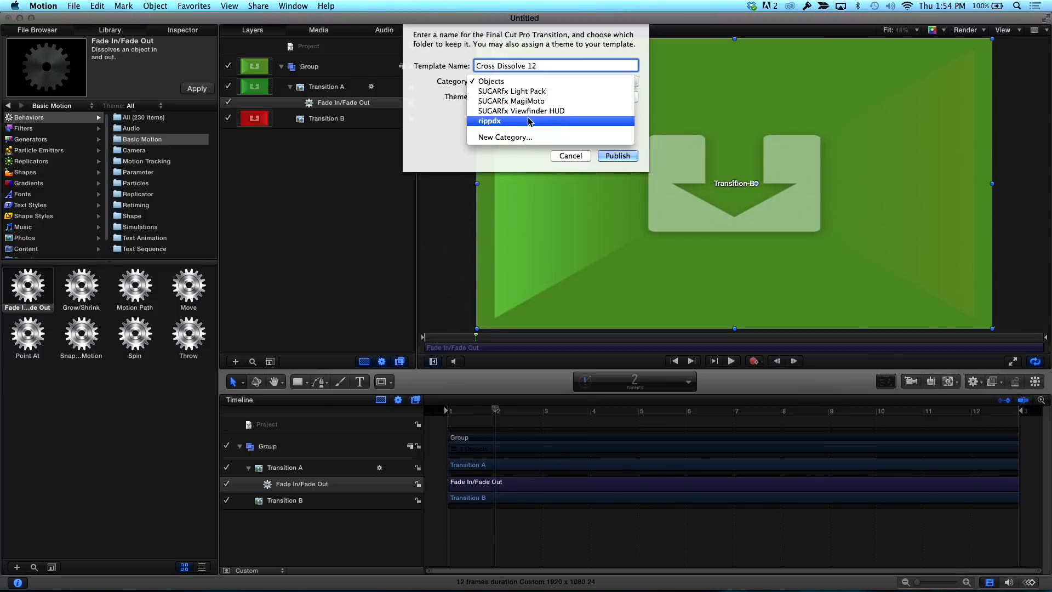
click(491, 121)
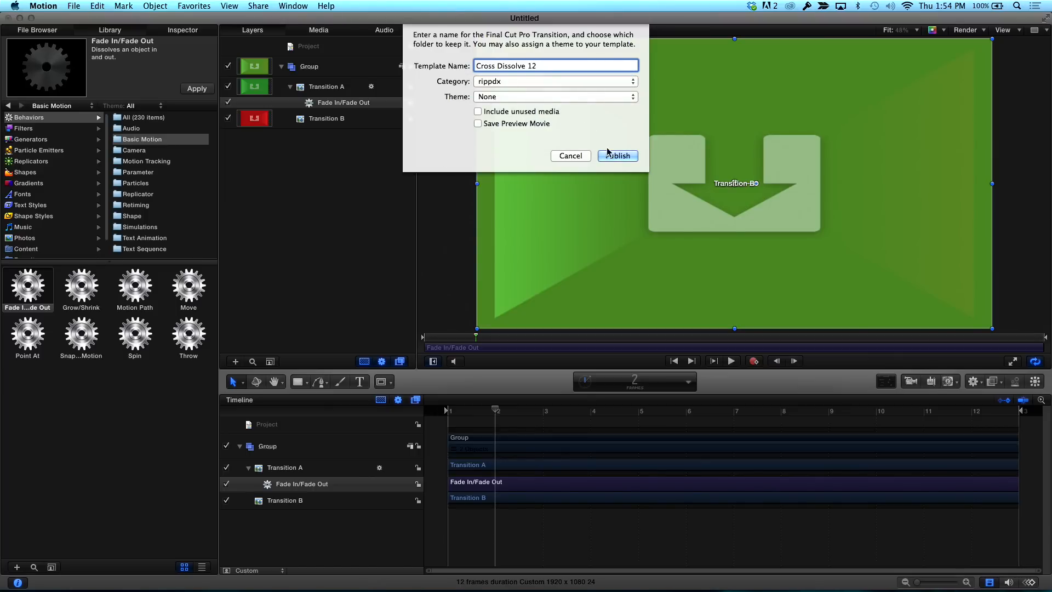
click(618, 156)
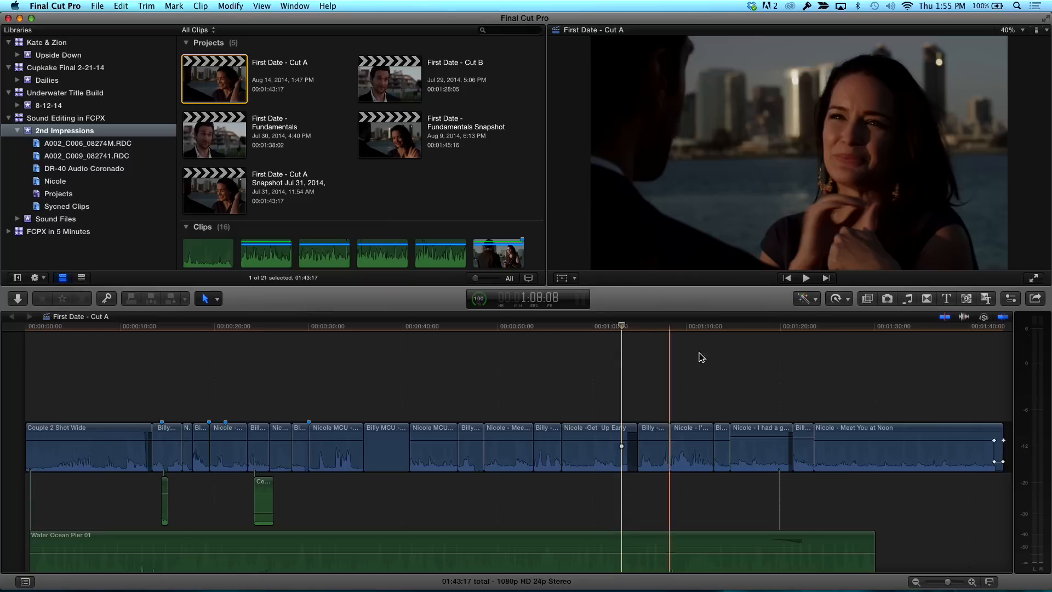
Place Cross Dissolve 12 from the rippdx category onto an edit point in the timeline
click(927, 298)
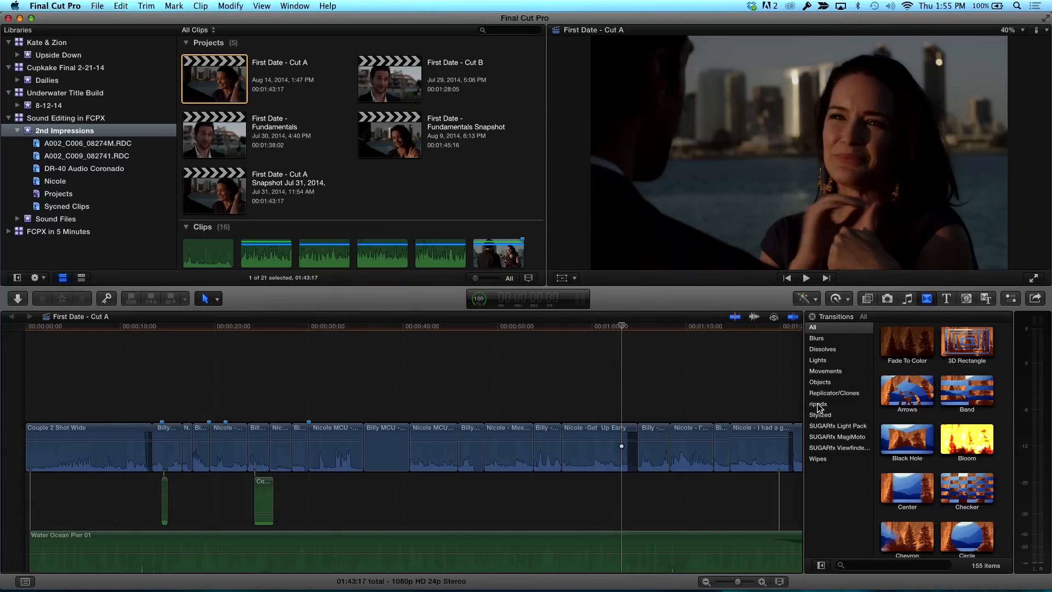
click(817, 403)
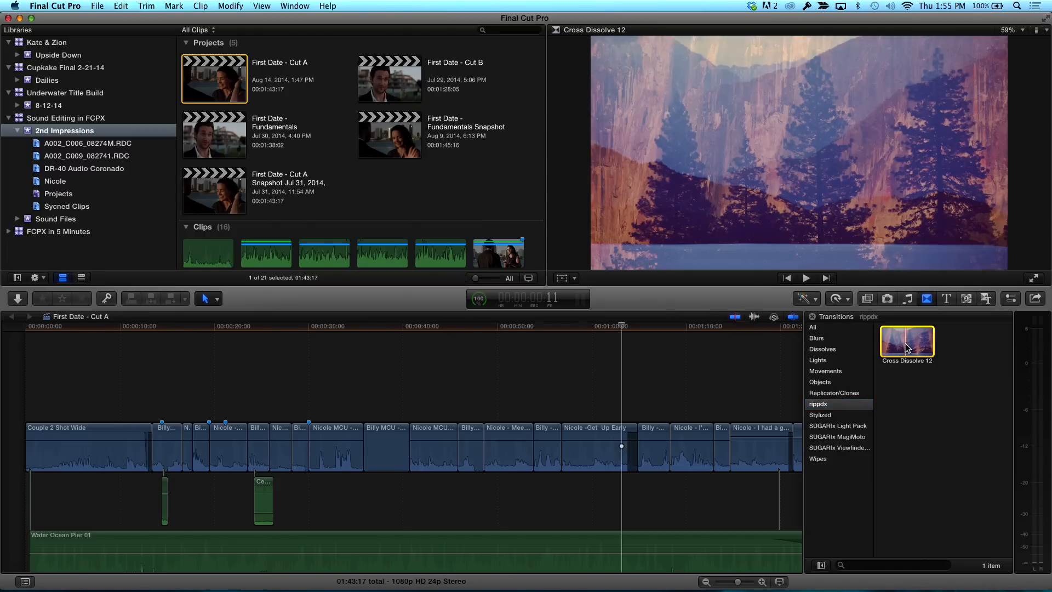
drag(906, 339, 430, 449)
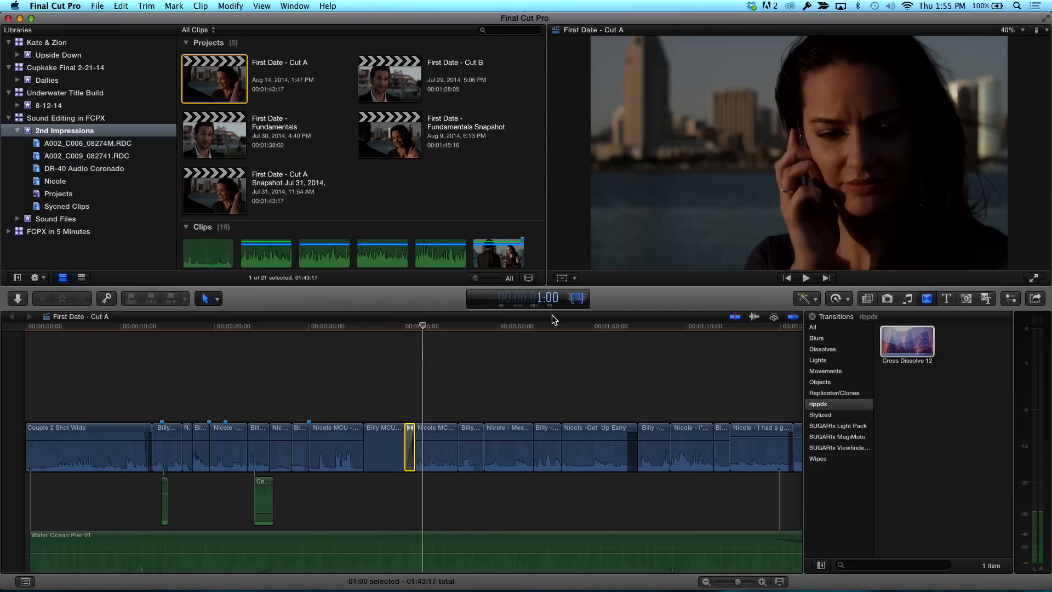
click(907, 342)
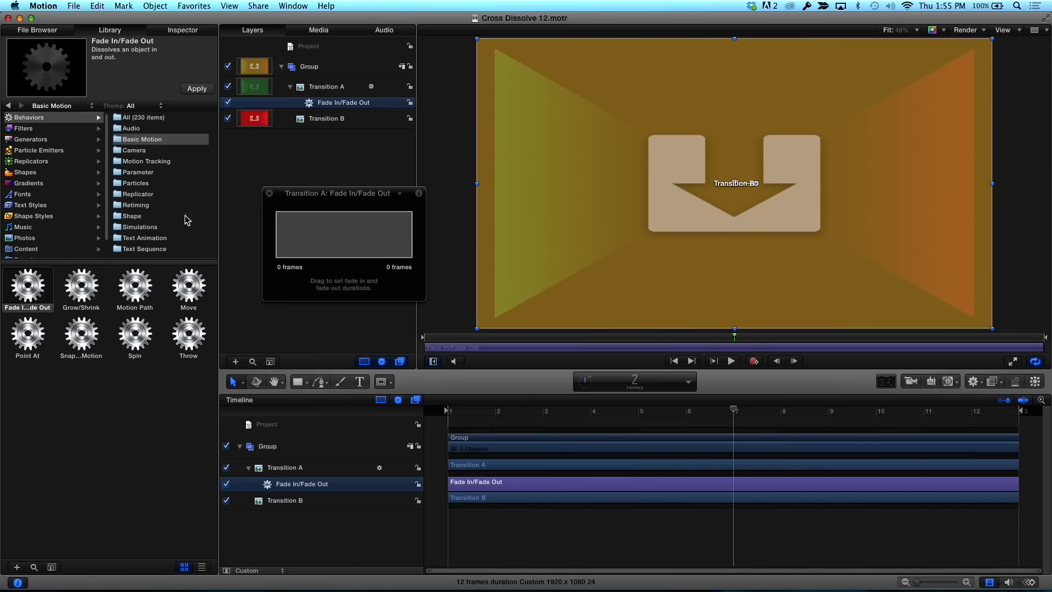
Enable Override FCP in the project's properties to keep the 12-frame length
click(309, 46)
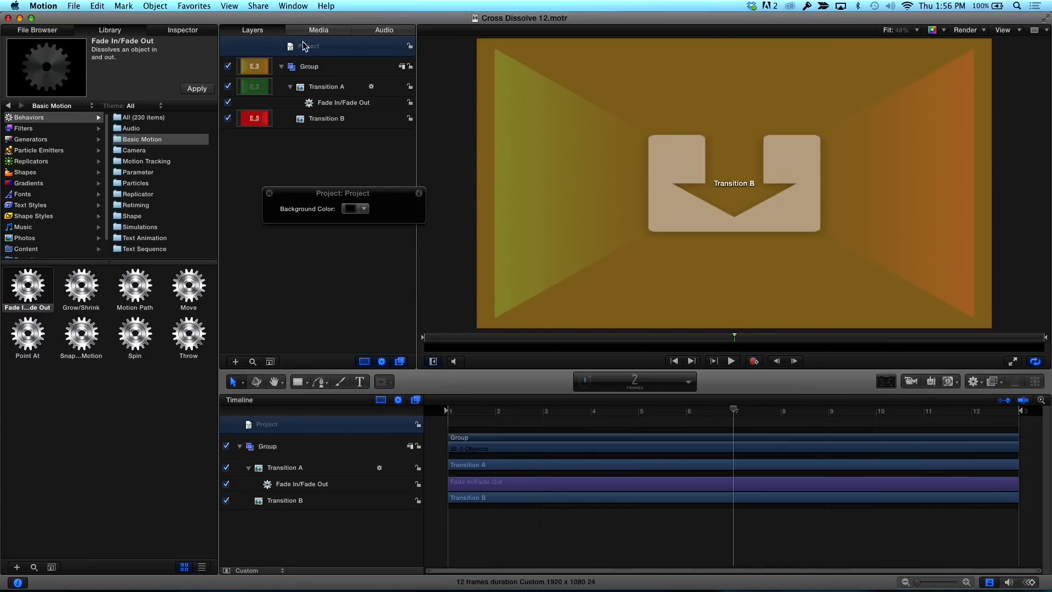
mouse_move(221, 71)
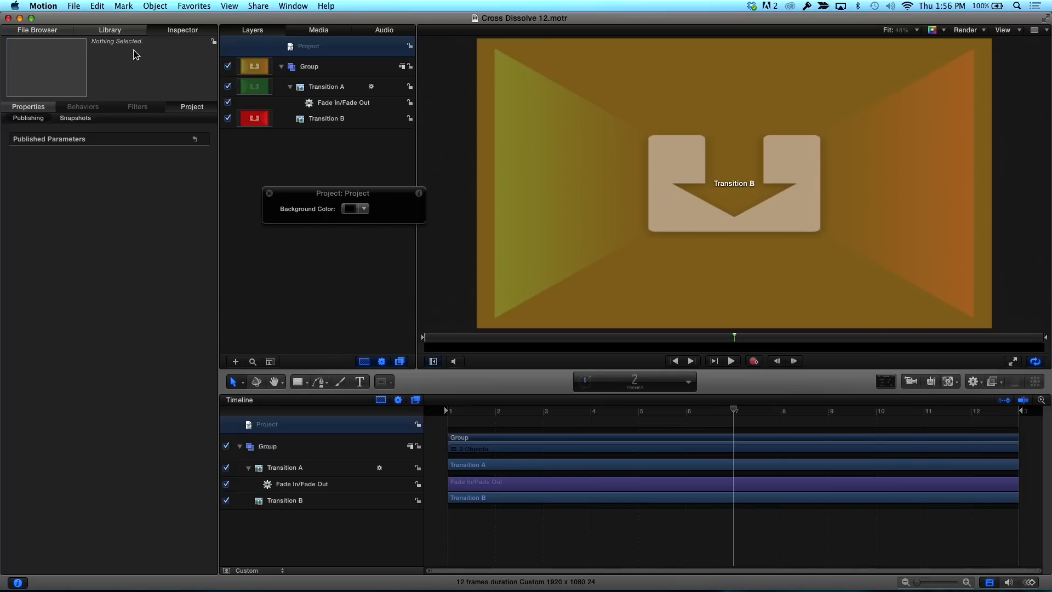
click(28, 106)
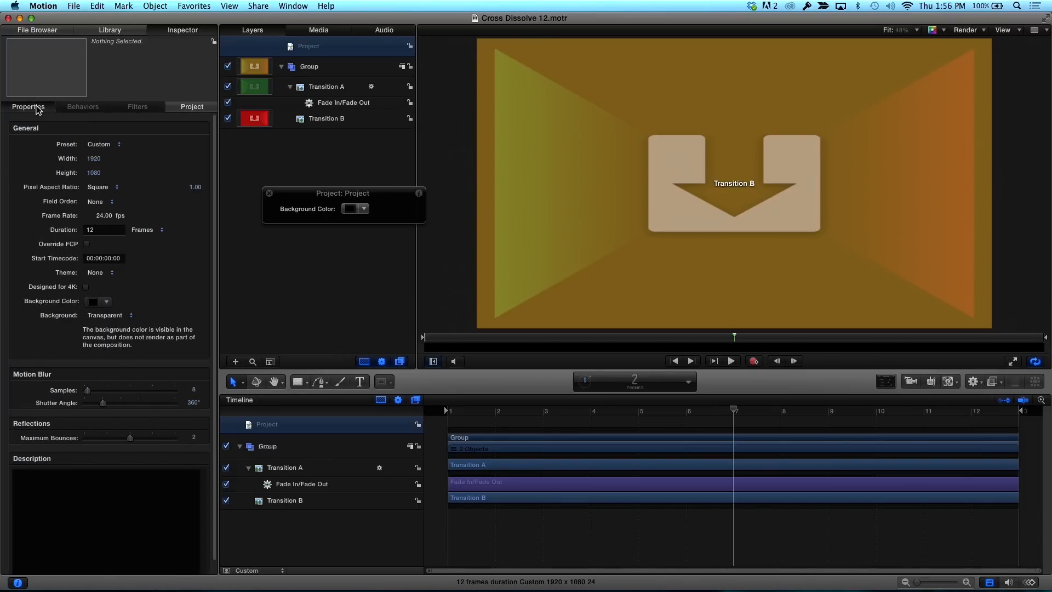
mouse_move(165, 206)
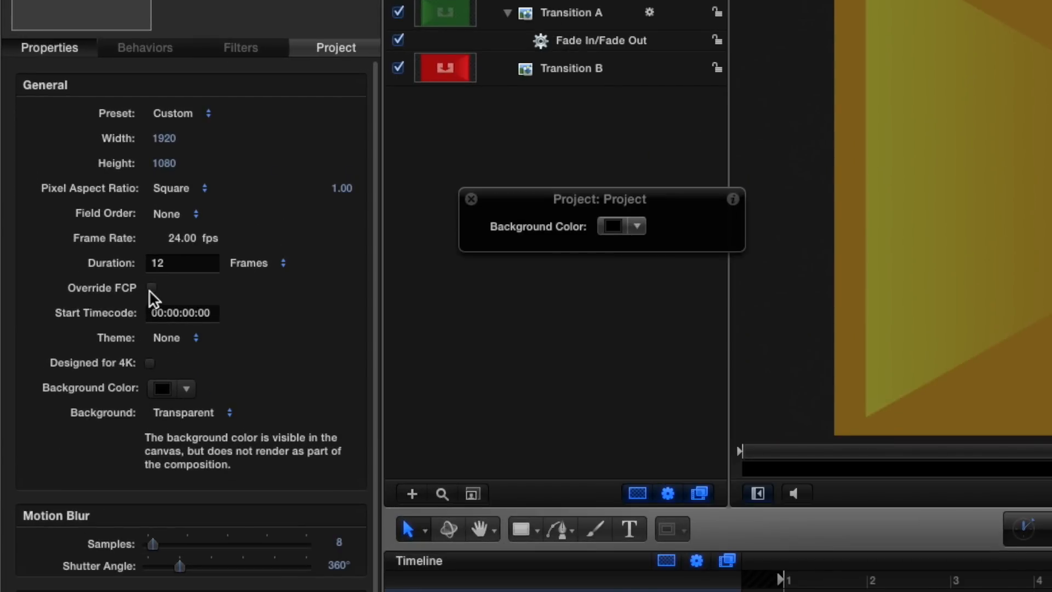
click(149, 288)
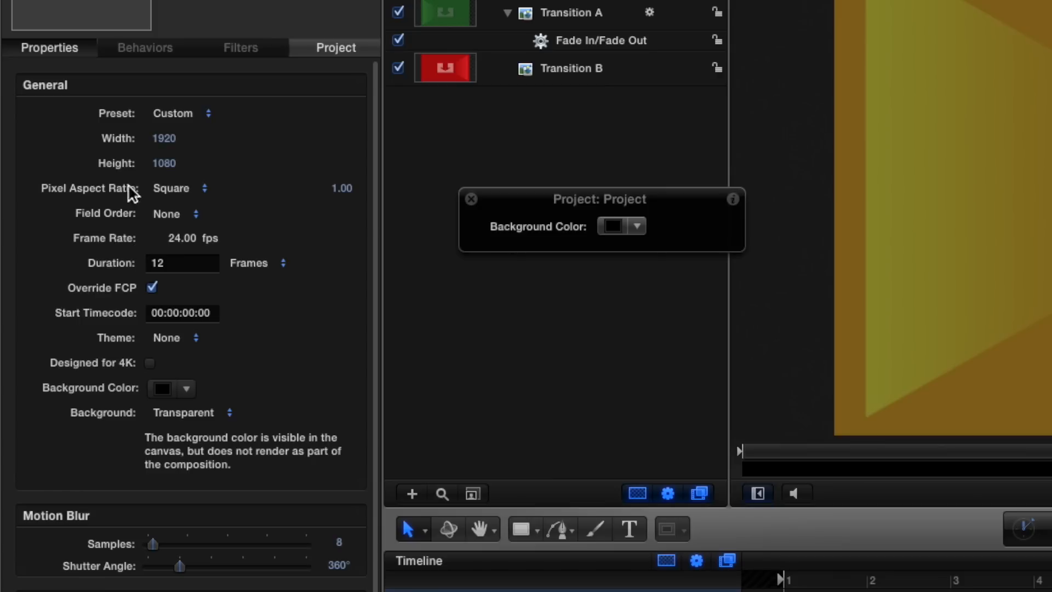
mouse_move(202, 269)
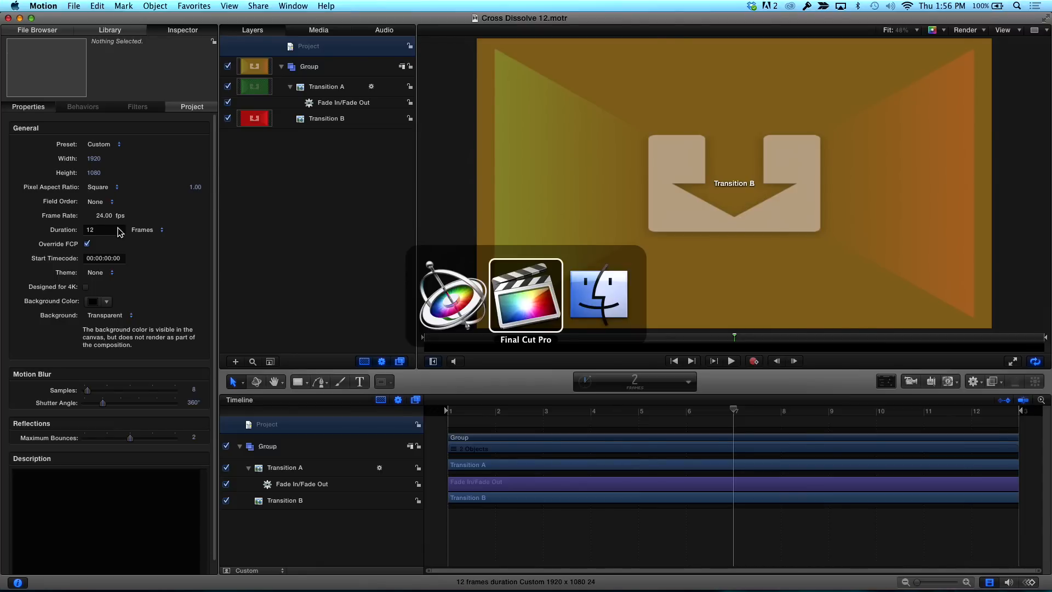
Back in Final Cut Pro, bring up Cross Dissolve 12's options to make it the default
click(526, 293)
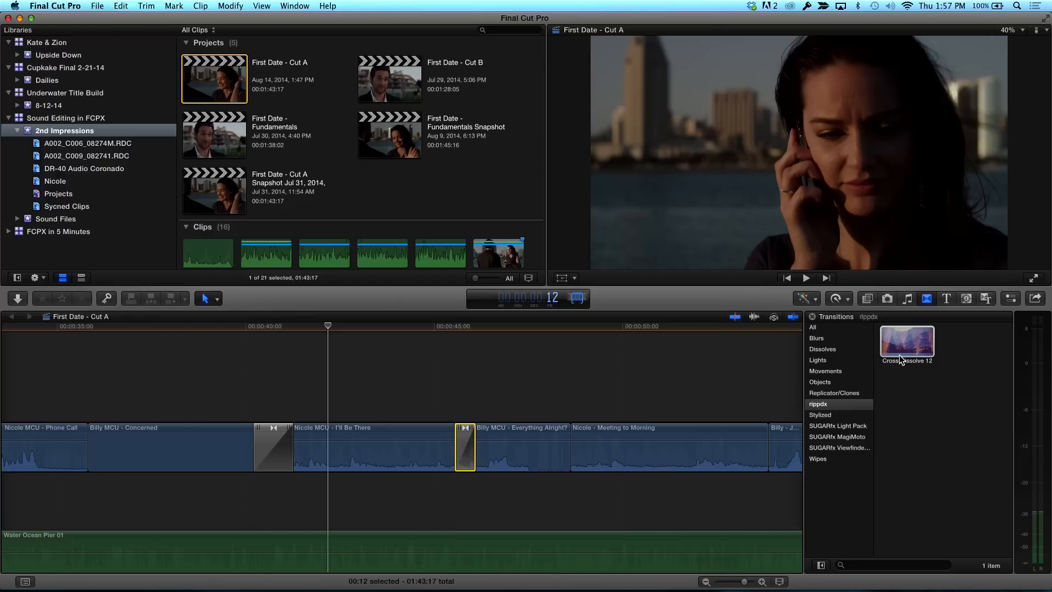
right_click(907, 342)
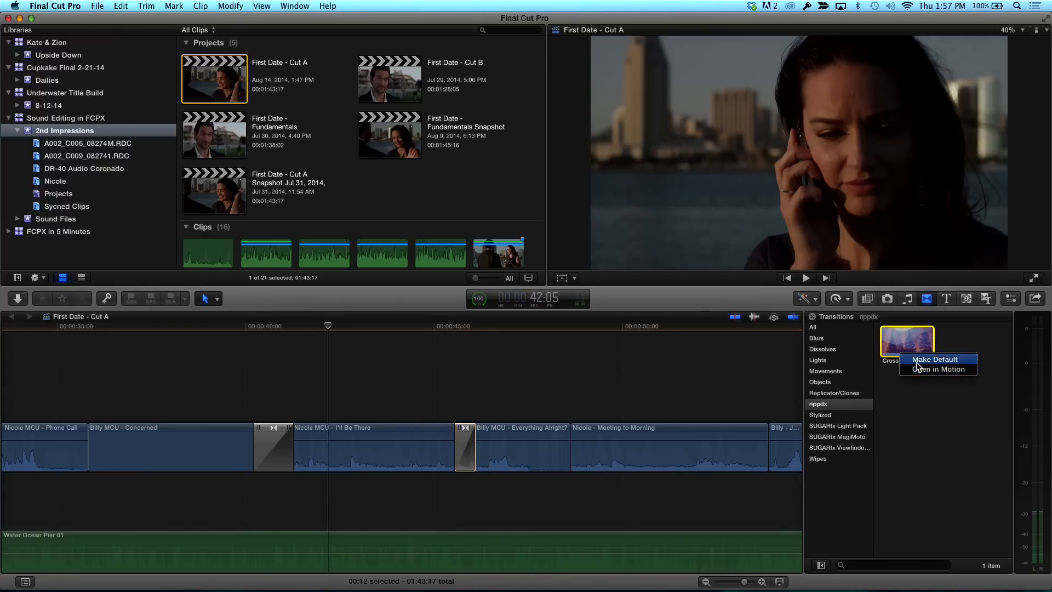